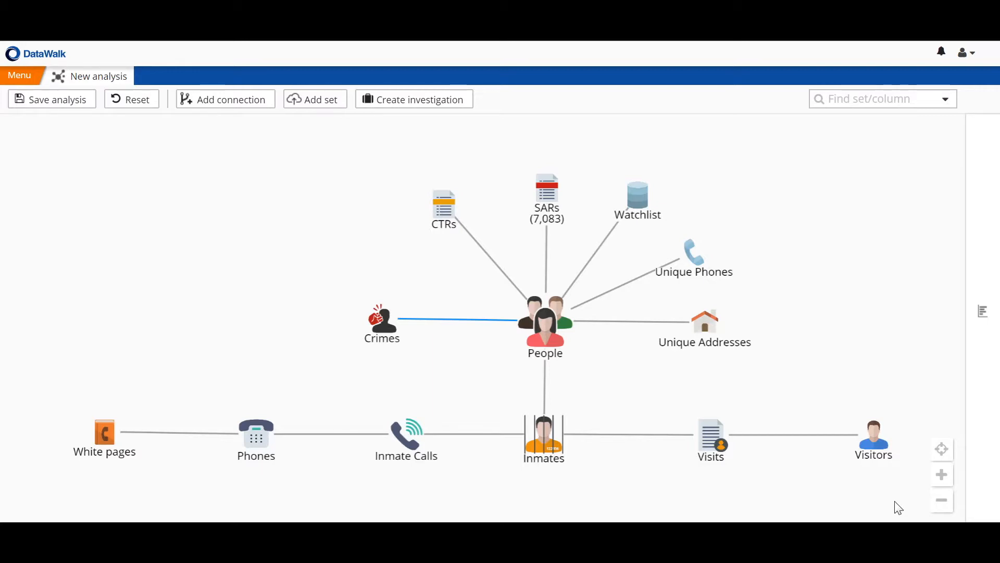
pyautogui.moveTo(852, 379)
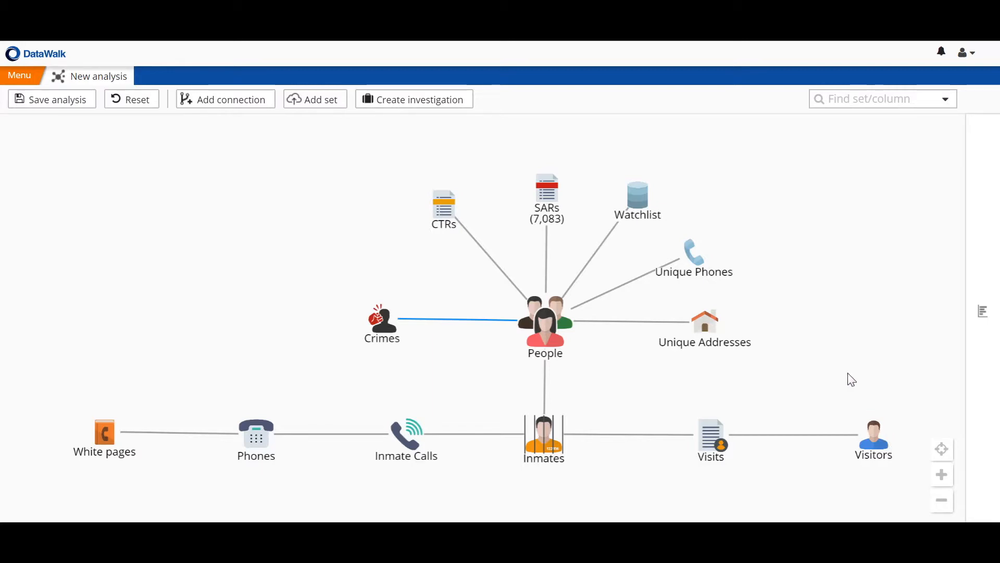
pyautogui.moveTo(651, 267)
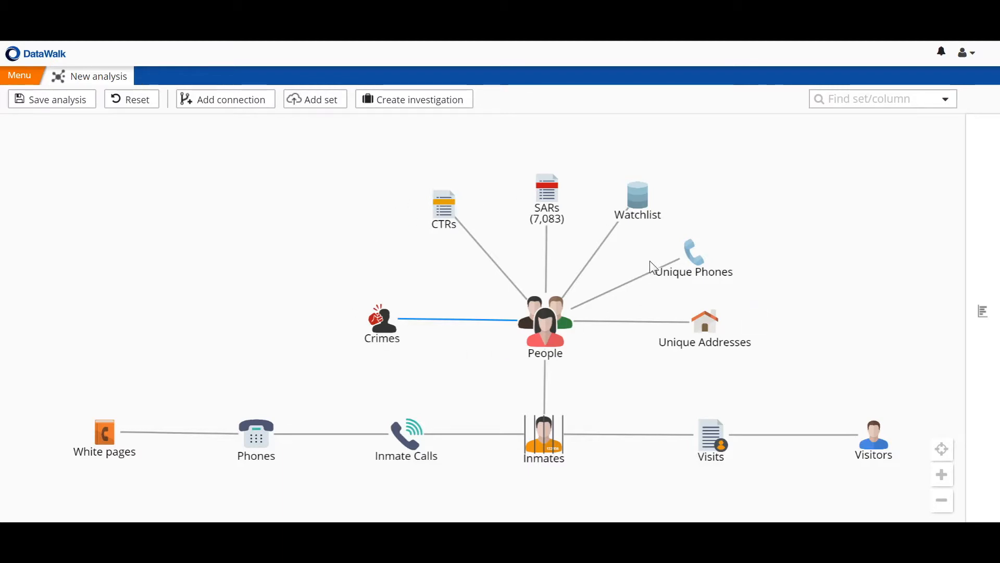
pyautogui.moveTo(559, 167)
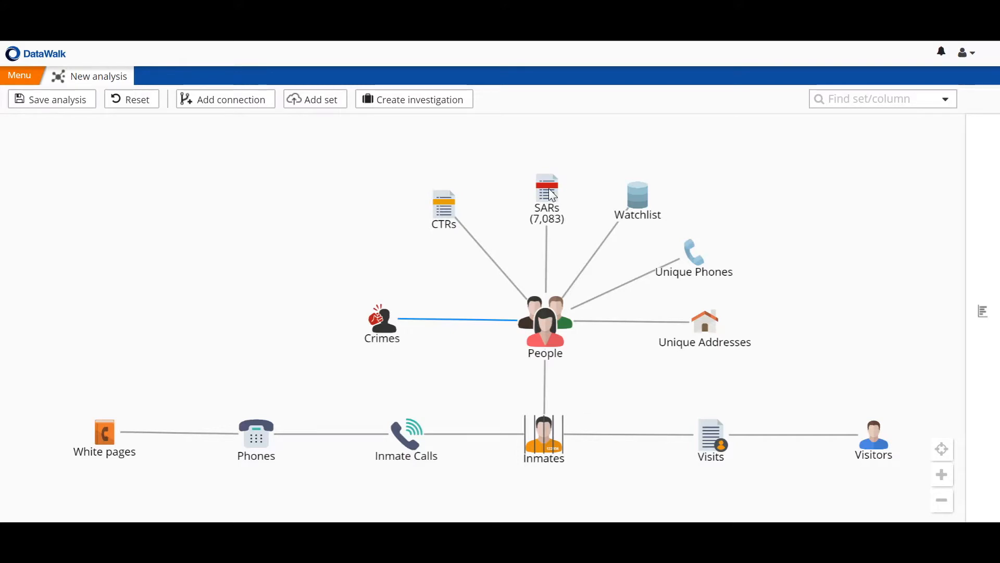
# Step: Filter SARs by SAR date to the last 6 months, leaving 58 SARs
pyautogui.click(546, 189)
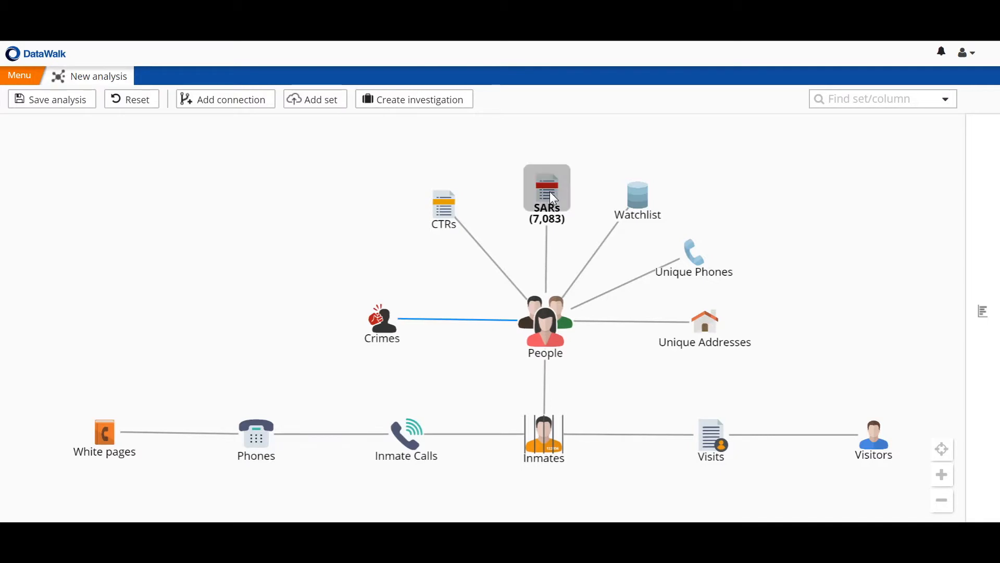
pyautogui.click(547, 188)
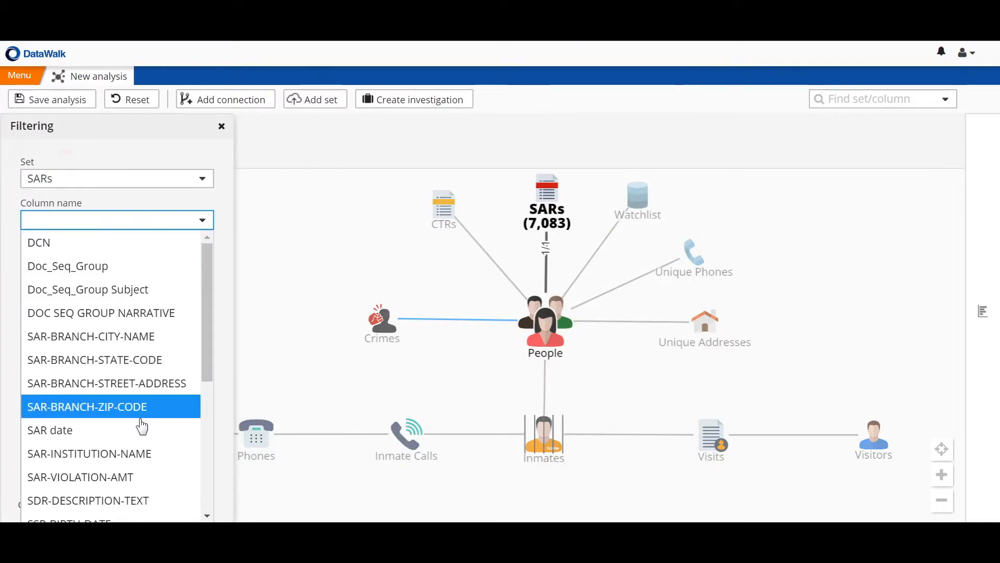
pyautogui.click(50, 429)
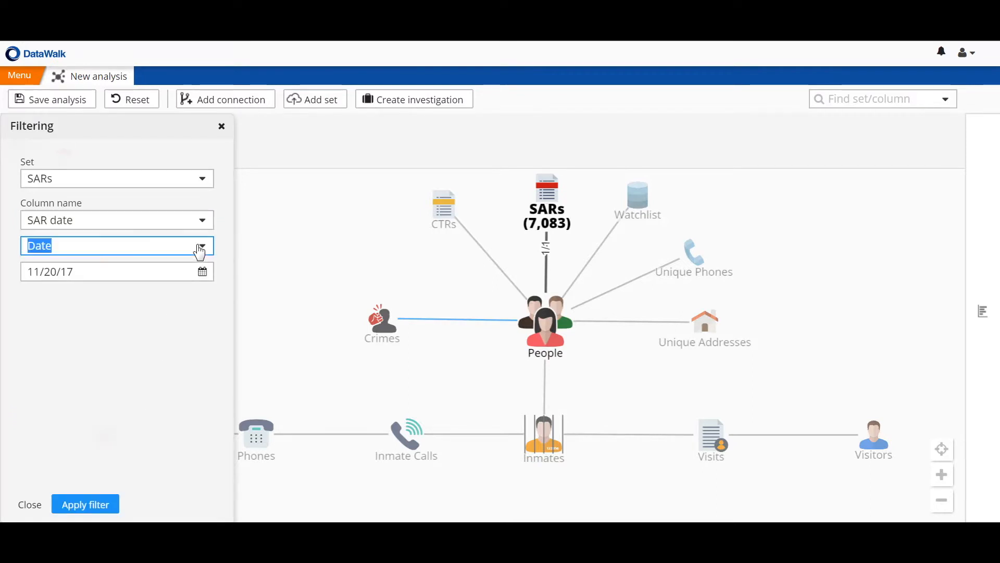
pyautogui.write('Last')
pyautogui.write('Months')
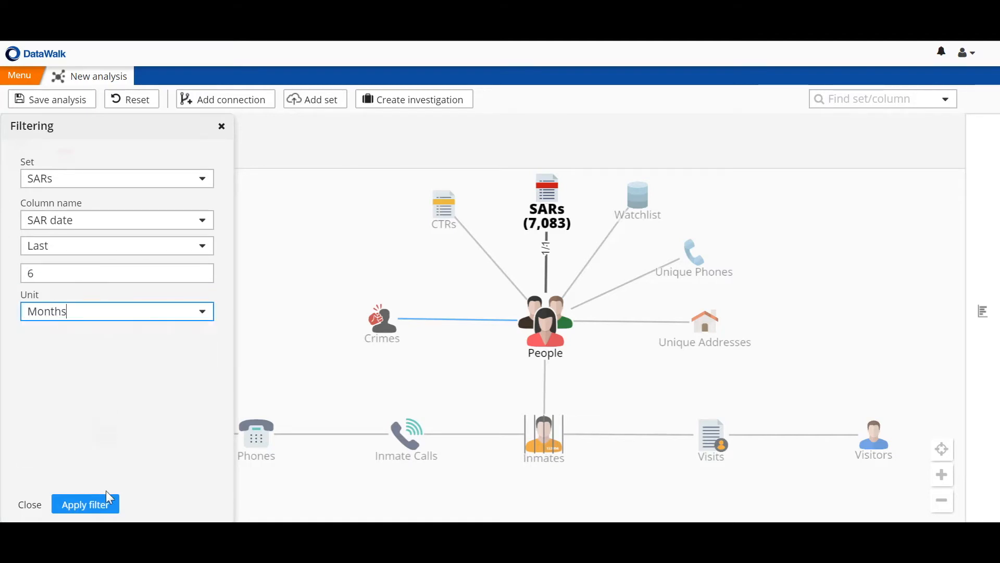
pyautogui.click(84, 504)
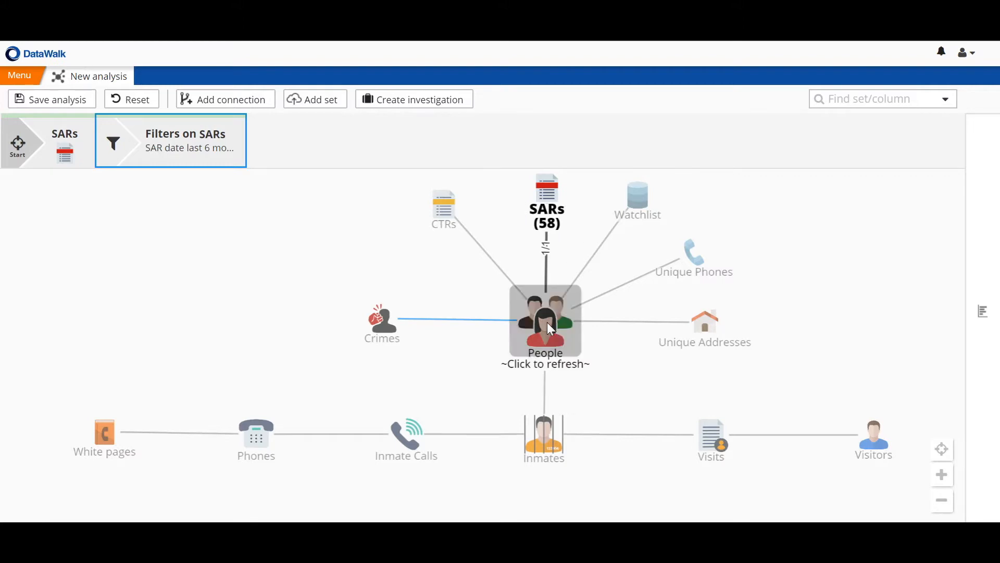
# Step: Refresh People and require at least 2 SAR connections, narrowing People to 16
pyautogui.click(545, 322)
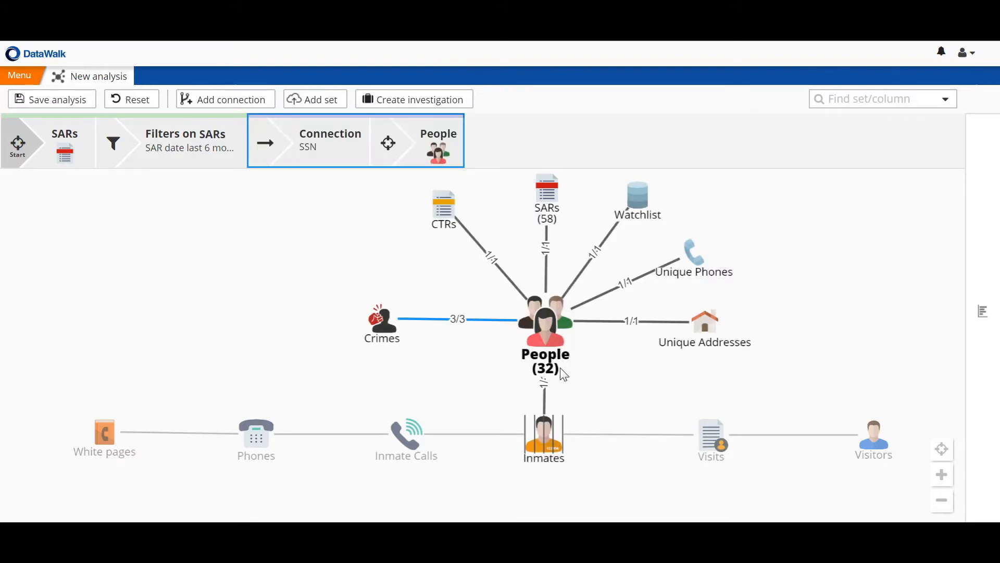
pyautogui.moveTo(555, 309)
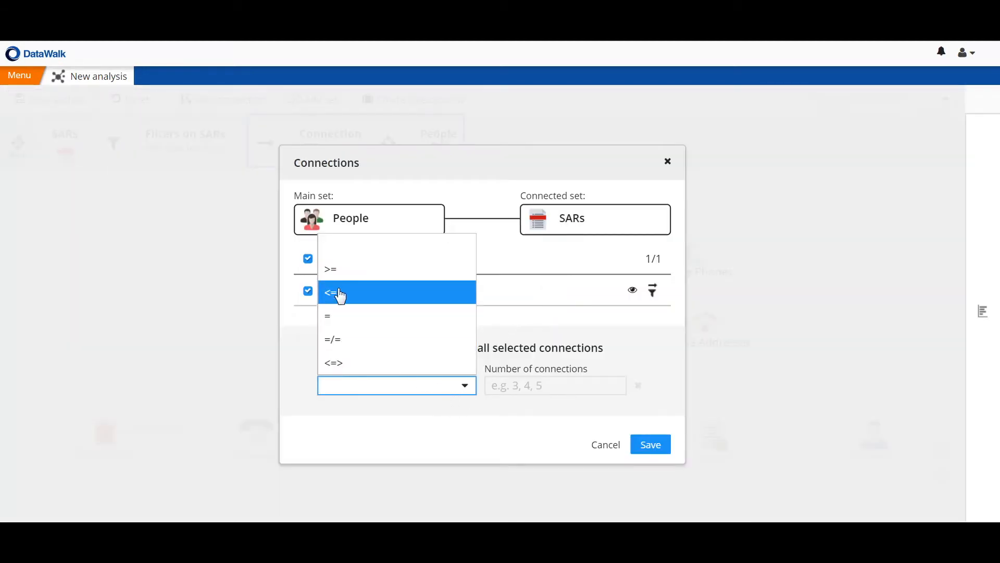
pyautogui.click(330, 269)
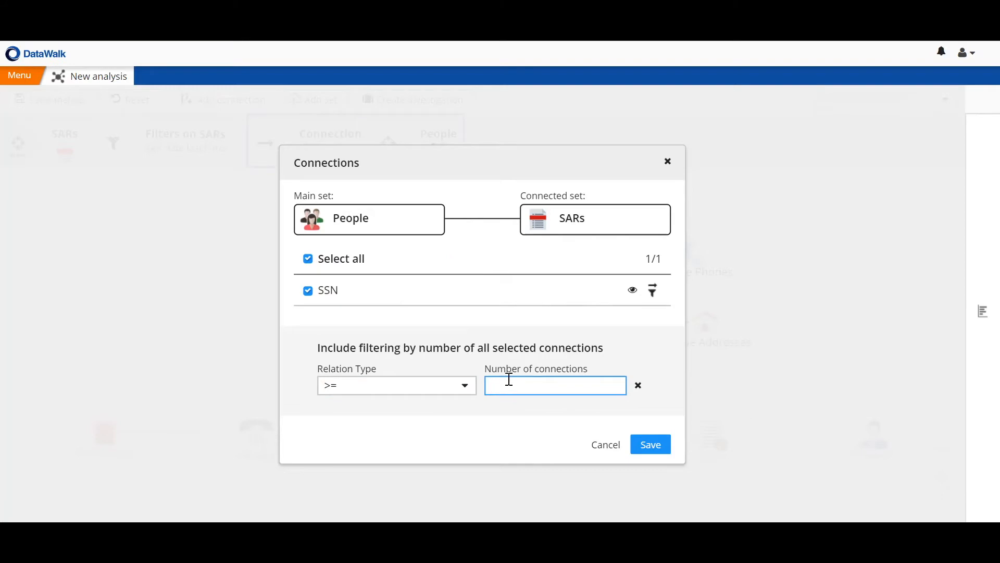
pyautogui.click(651, 443)
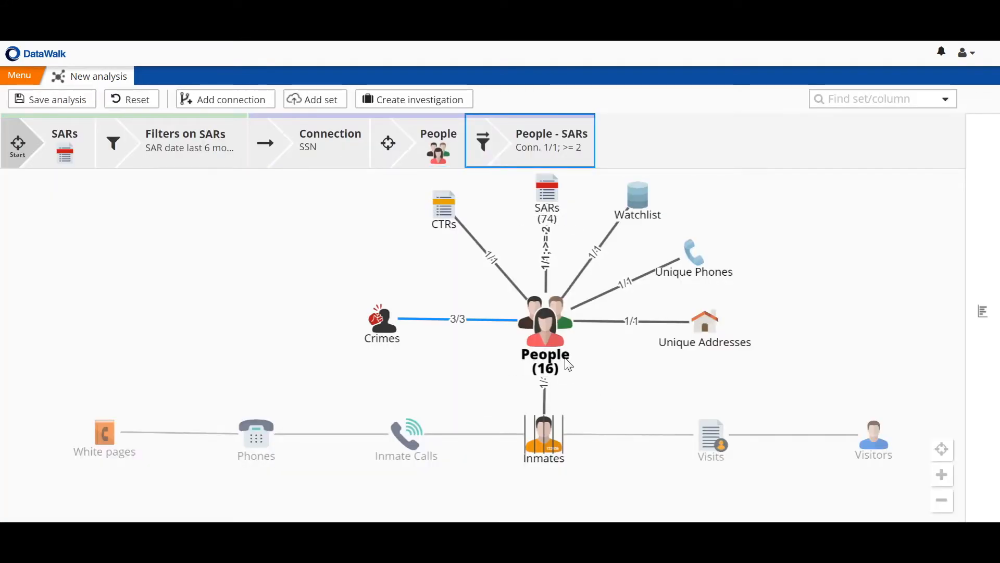
pyautogui.moveTo(558, 284)
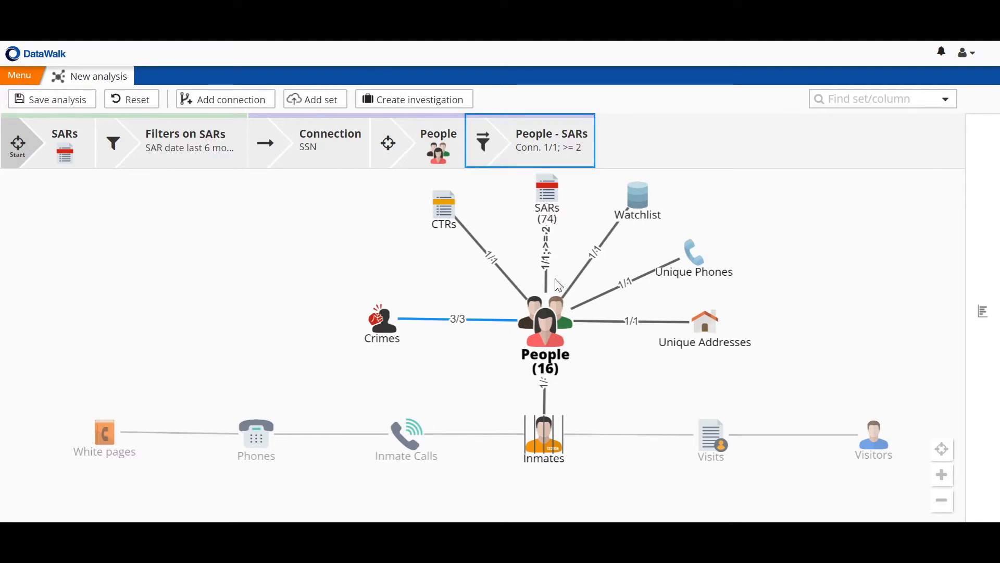
pyautogui.moveTo(558, 222)
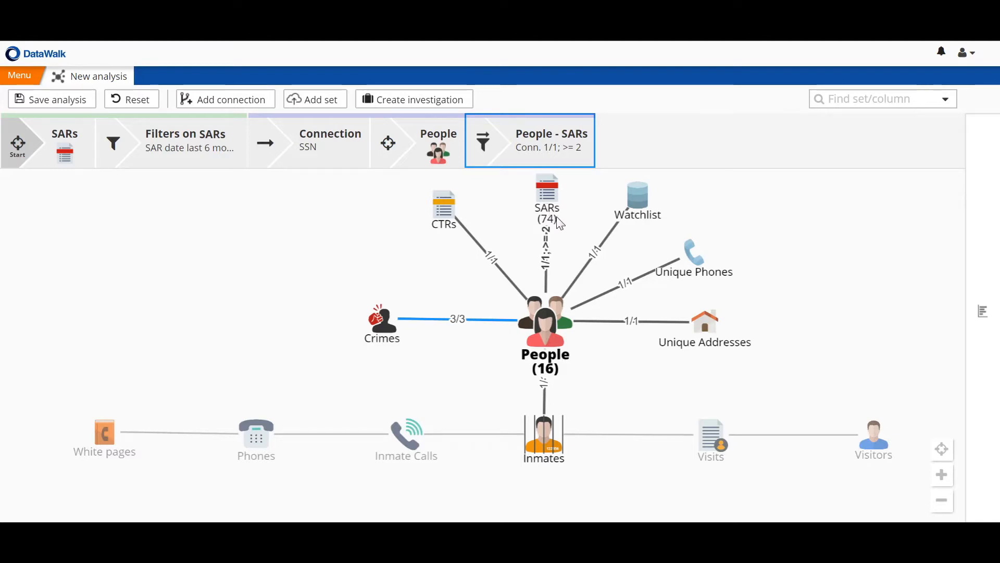
pyautogui.moveTo(986, 313)
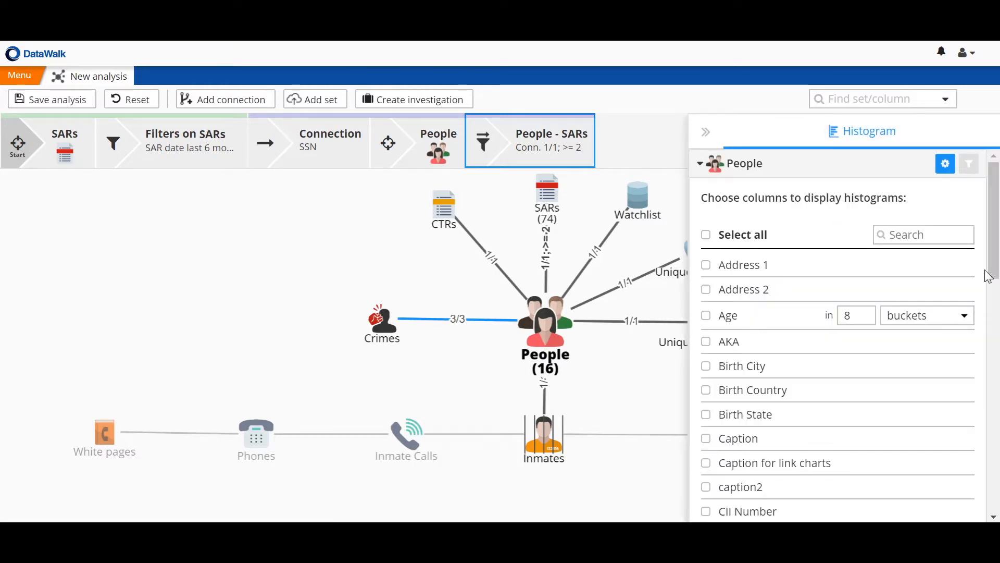
# Step: Show the SARs histogram of SAR violation amounts for the 16 people
pyautogui.scroll(-3)
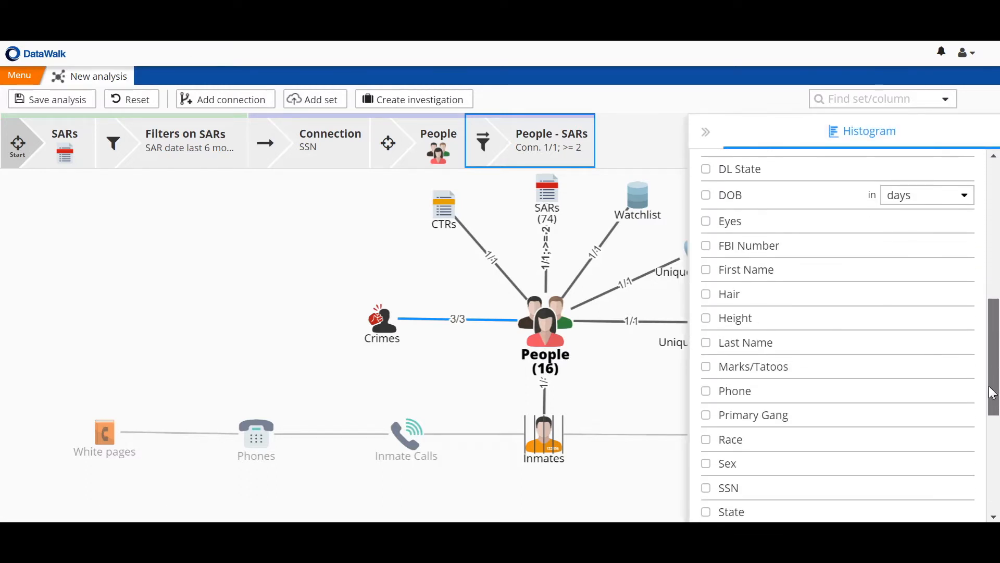
pyautogui.scroll(-3)
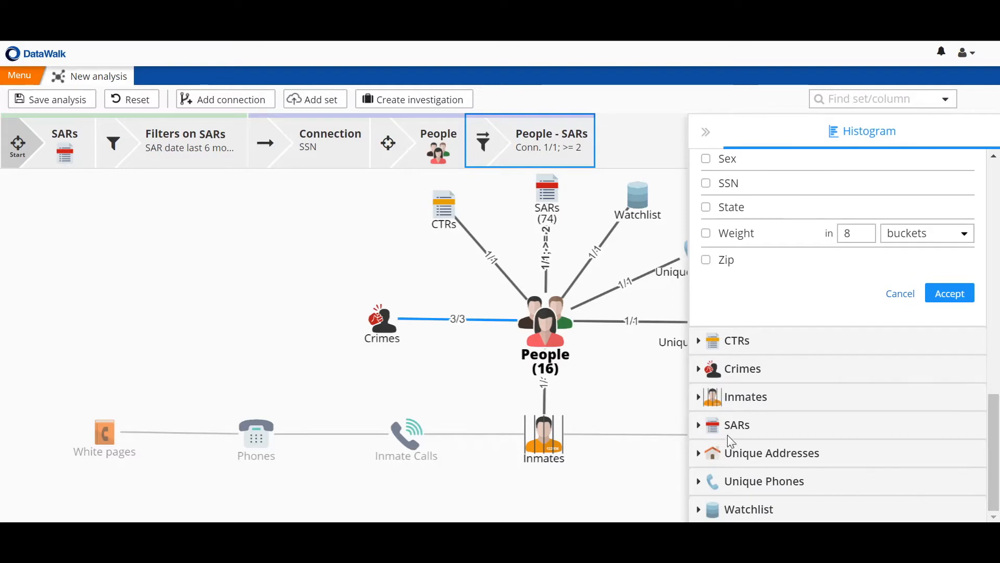
pyautogui.click(736, 424)
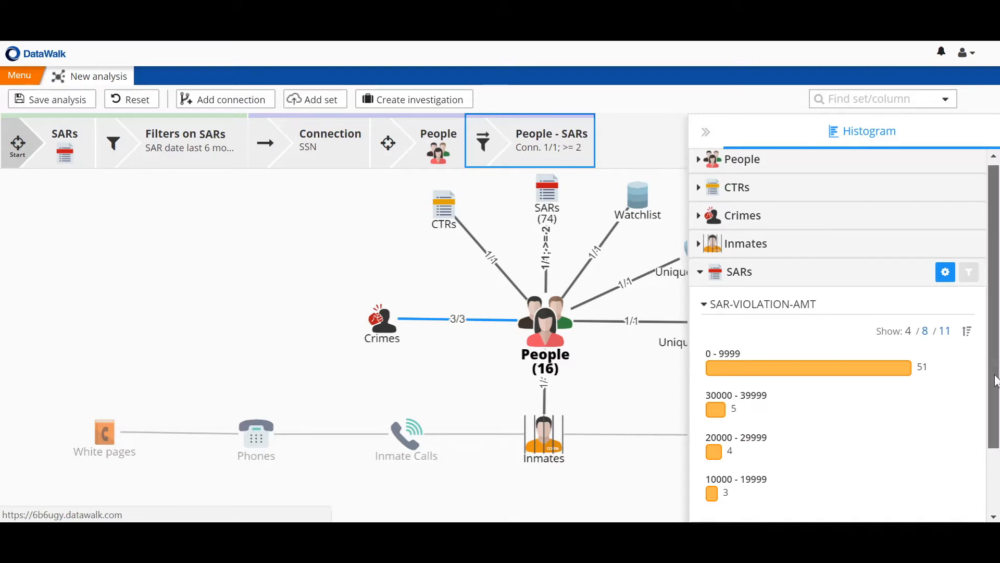
pyautogui.scroll(-3)
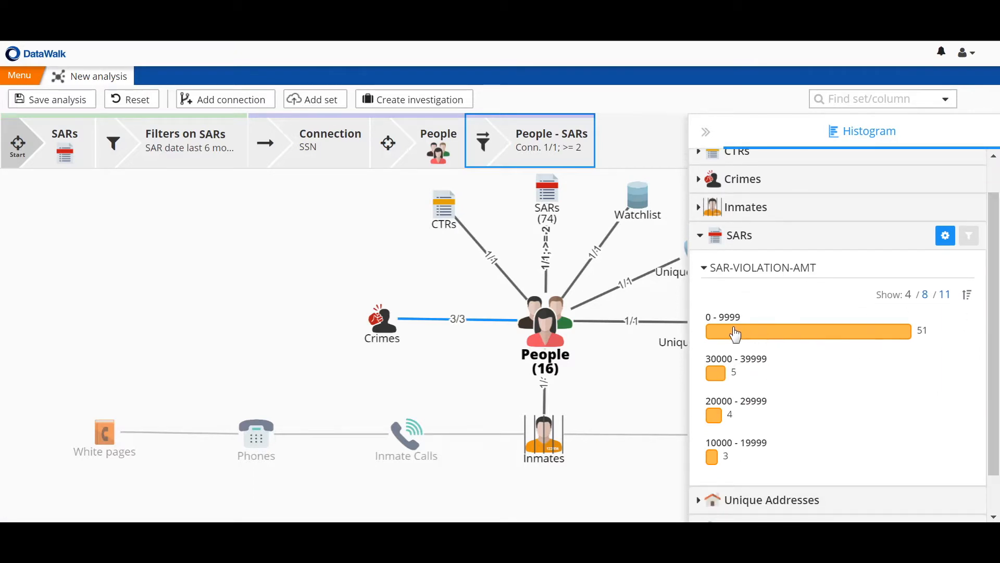
pyautogui.moveTo(724, 393)
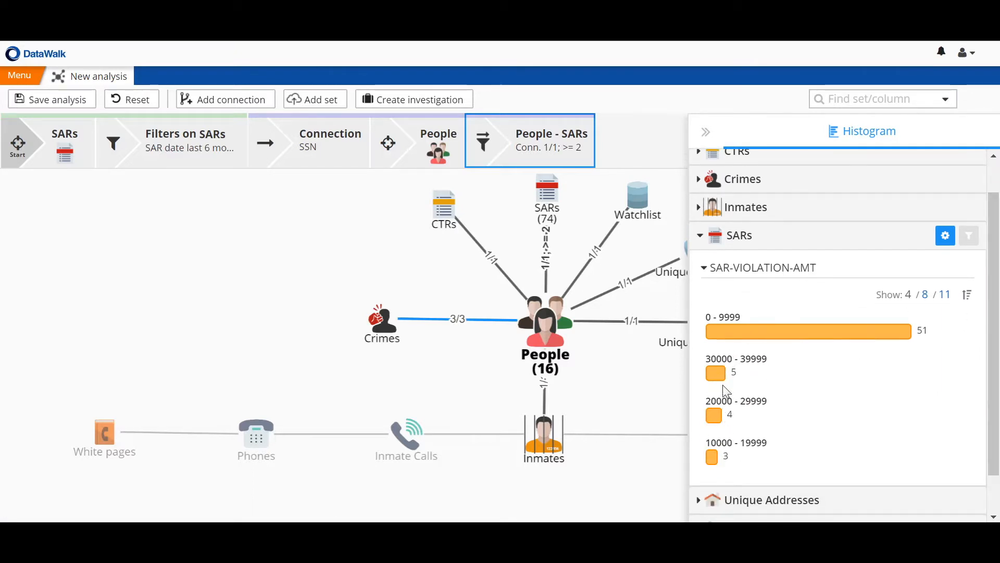
pyautogui.moveTo(721, 460)
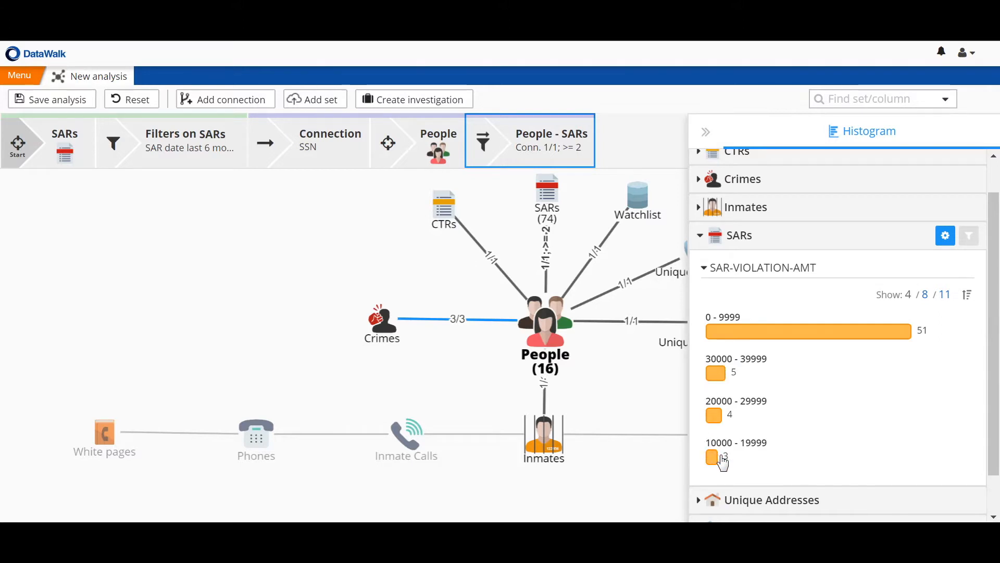
pyautogui.moveTo(713, 457)
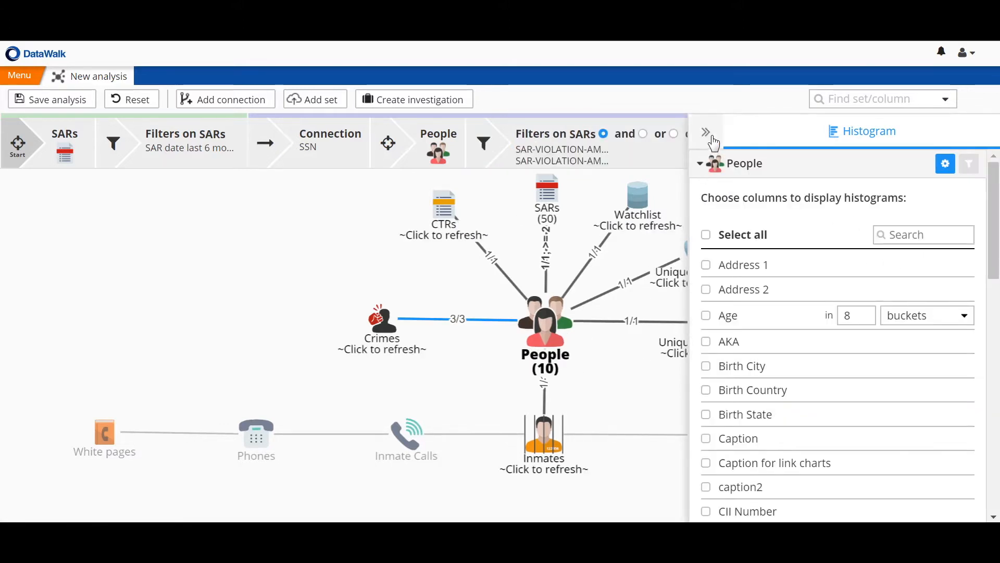
# Step: Collapse the Histogram panel to reveal the full graph with People (10)
pyautogui.click(705, 133)
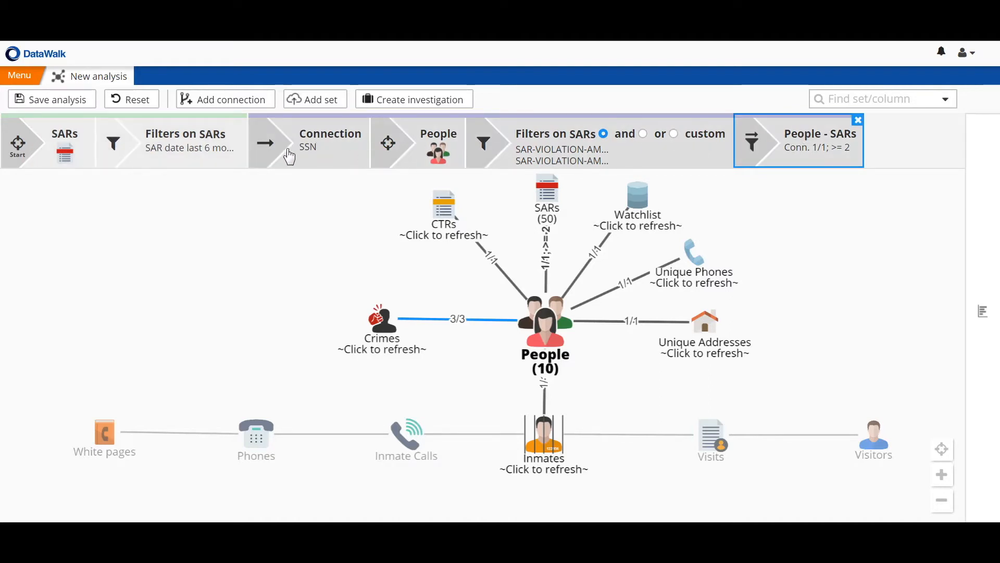
pyautogui.moveTo(782, 174)
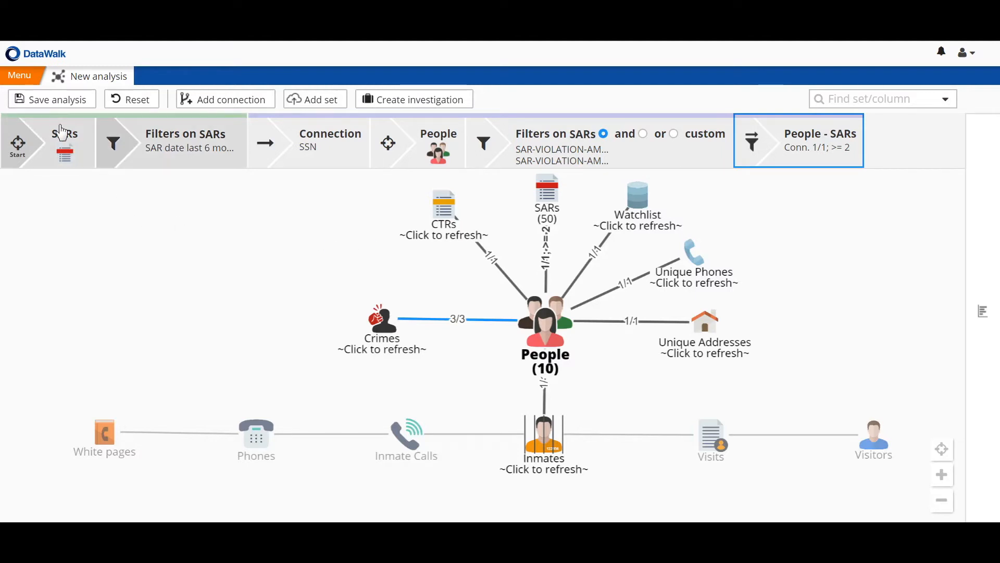
# Step: Save the analysis as shared, named 'Multiple SARs, SAR in last 6 months'
pyautogui.click(58, 99)
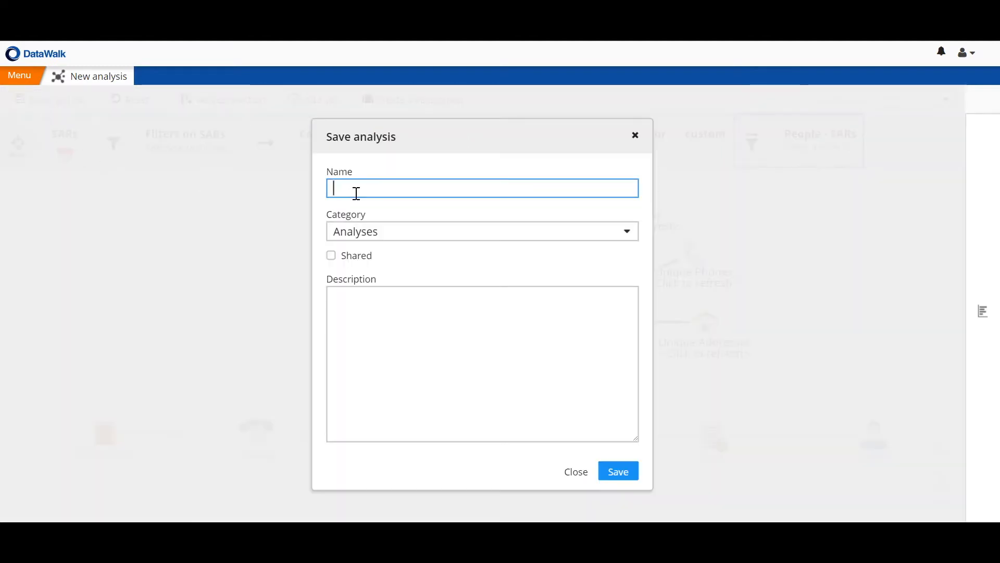
pyautogui.write('M')
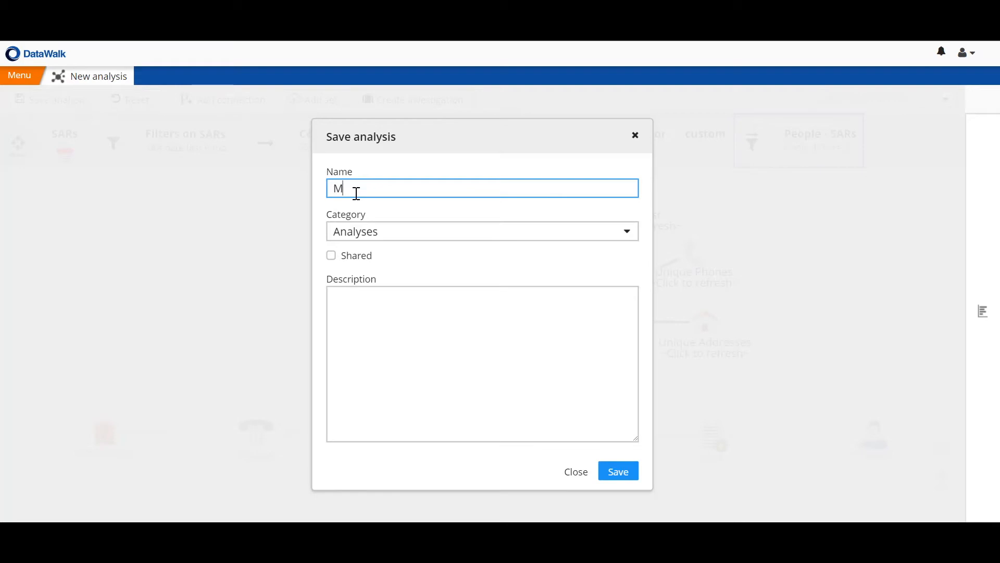
pyautogui.write('ultiple SARs')
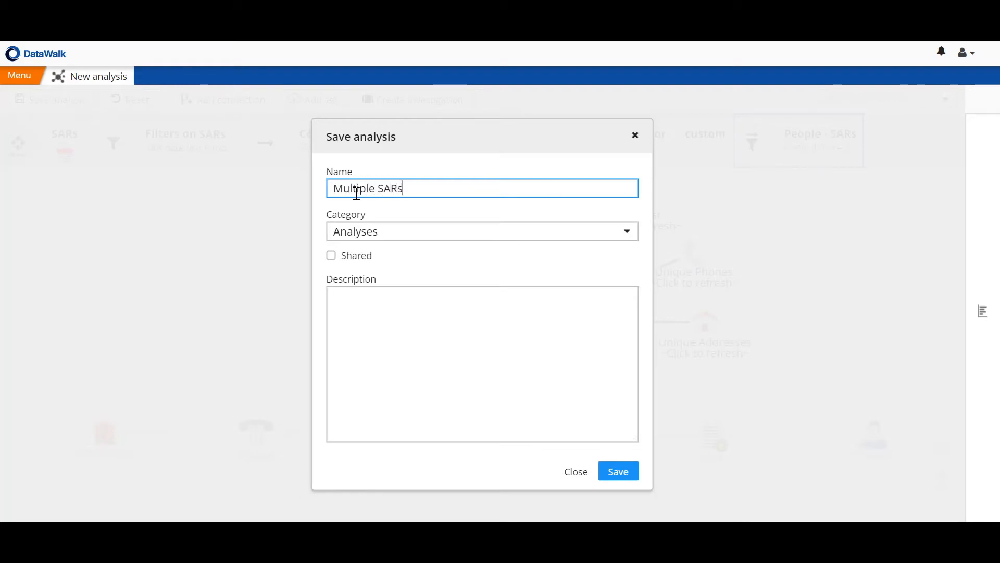
pyautogui.write(', Sar')
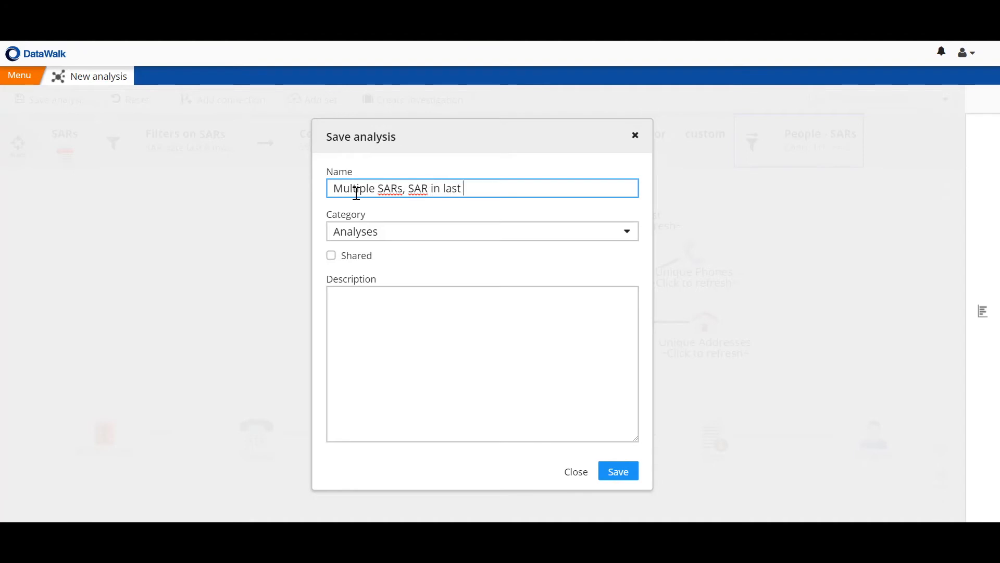
pyautogui.write('6 months')
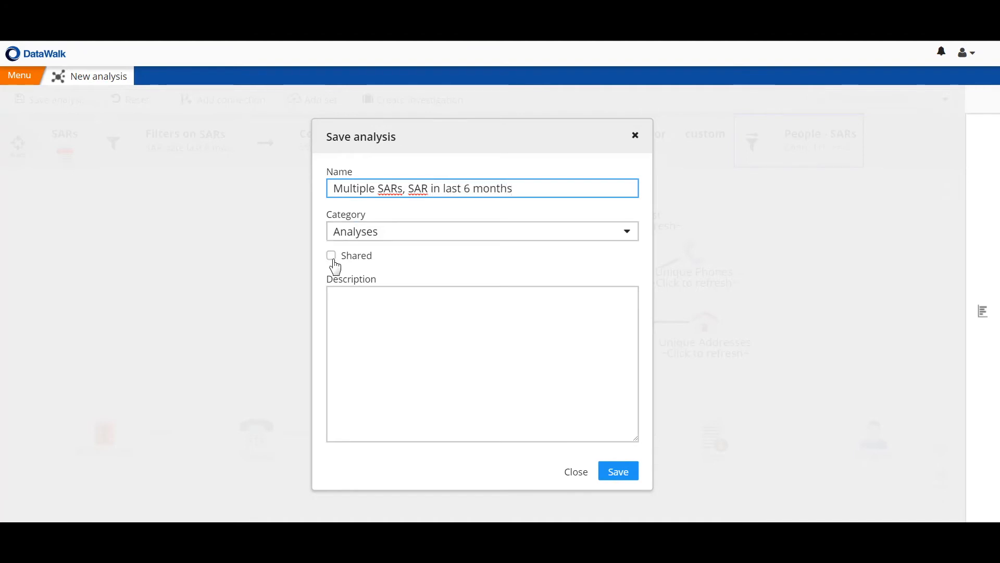
pyautogui.click(330, 255)
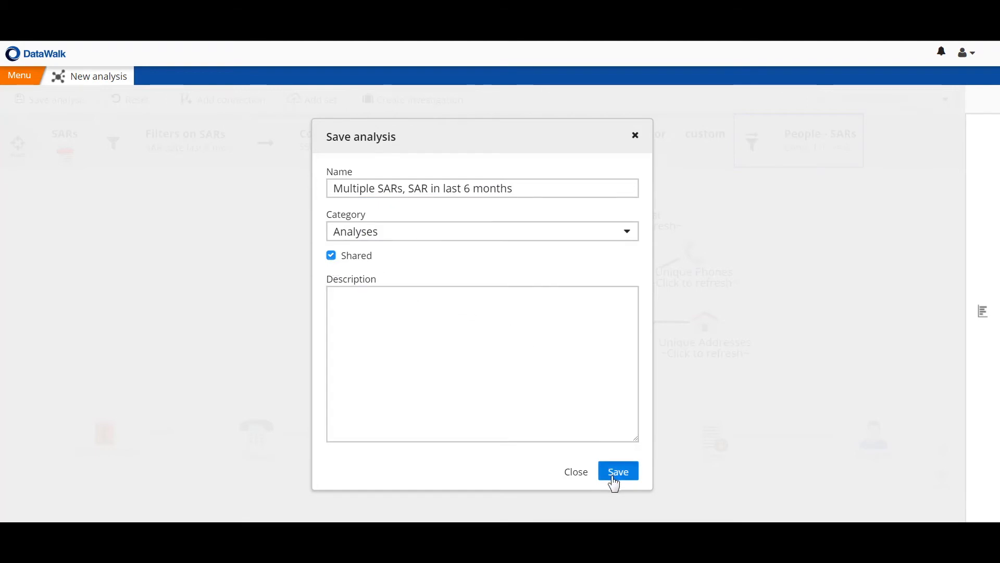
pyautogui.click(617, 471)
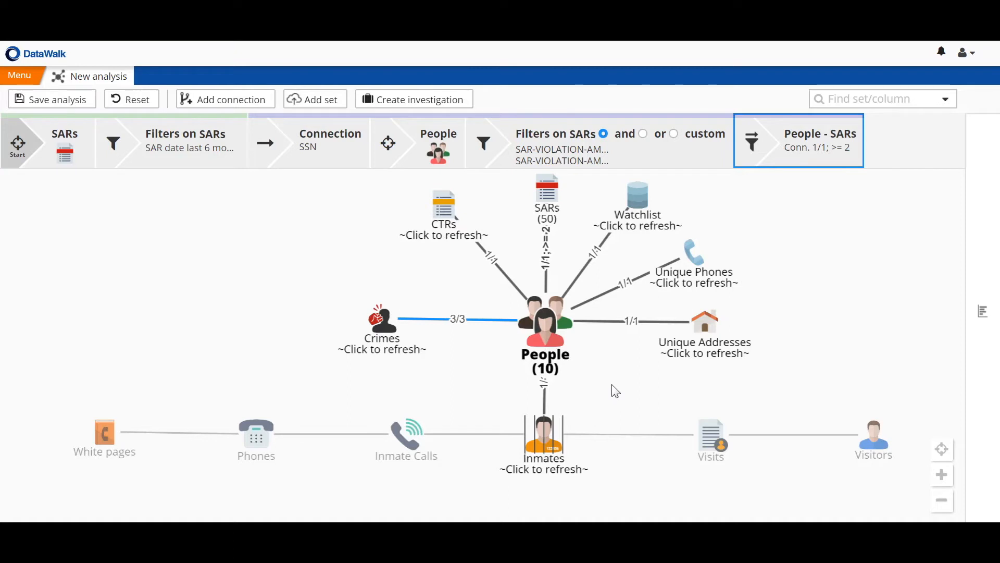
pyautogui.moveTo(420, 258)
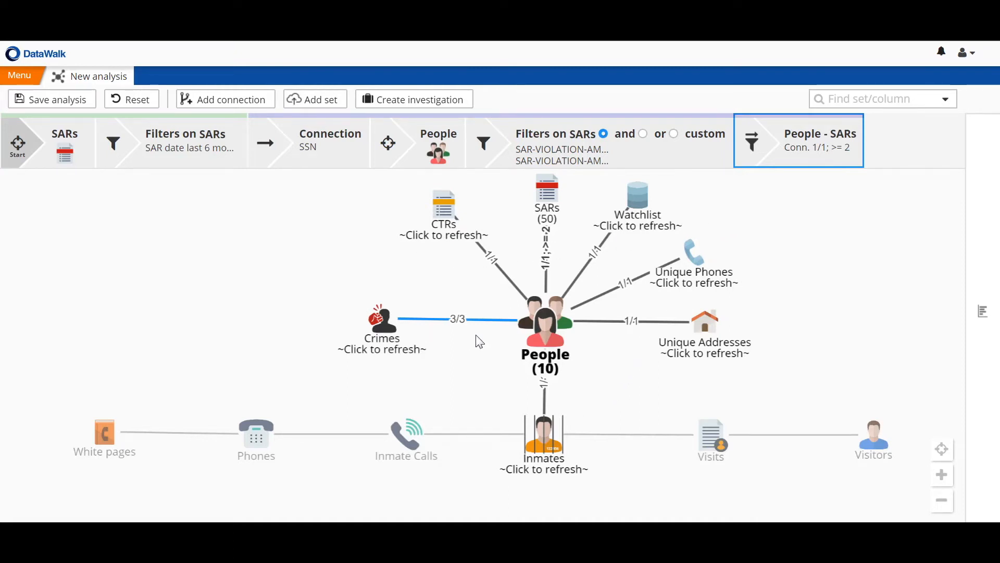
# Step: Send the People (10) set to a new link chart
pyautogui.rightClick(543, 332)
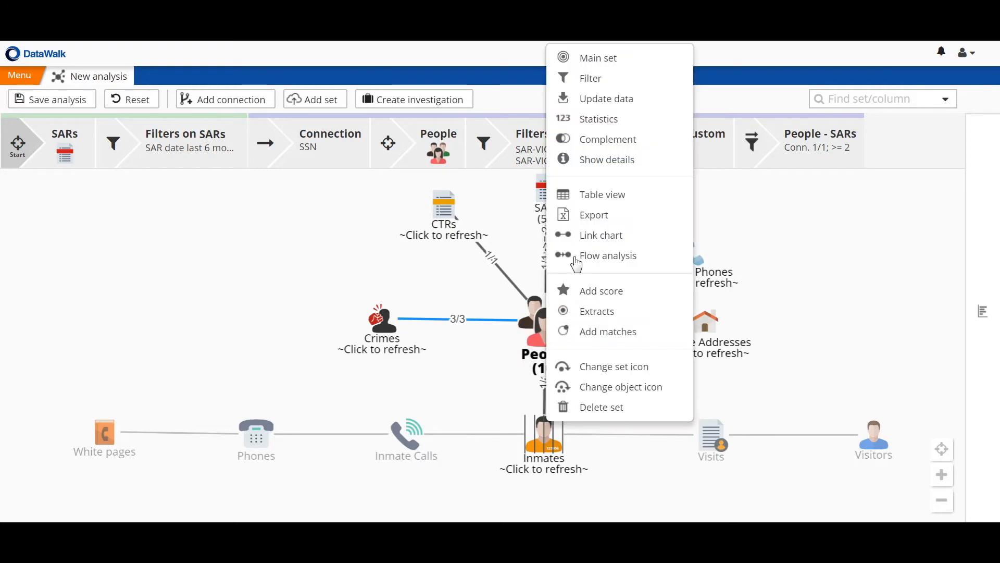
pyautogui.click(600, 235)
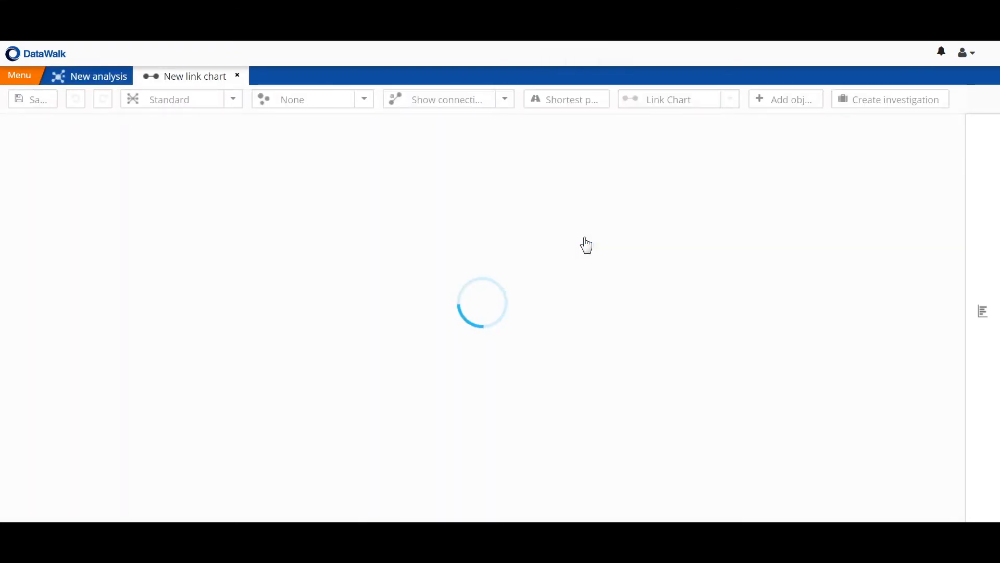
pyautogui.moveTo(366, 276)
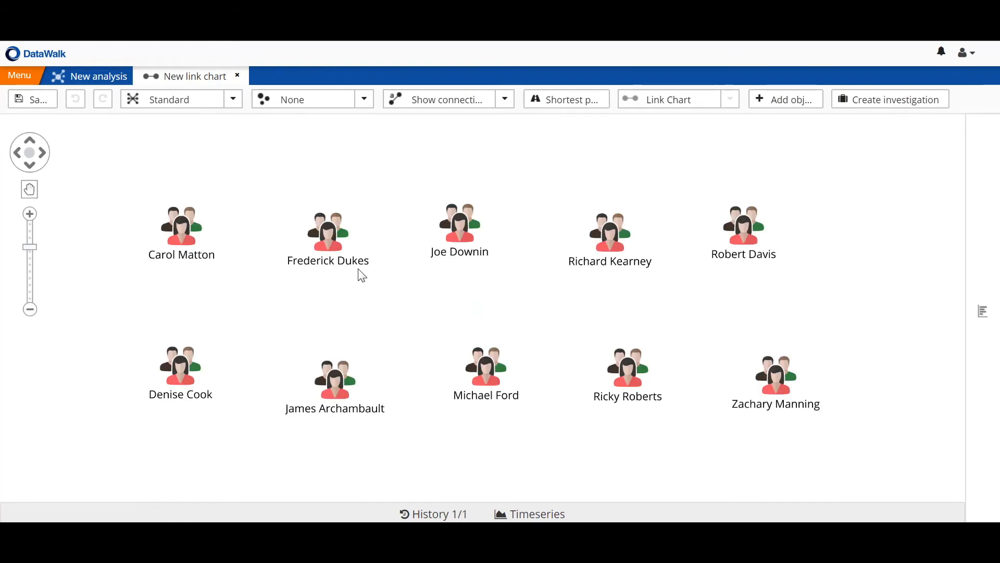
# Step: Add linked SARs to all ten people on the link chart
pyautogui.rightClick(327, 229)
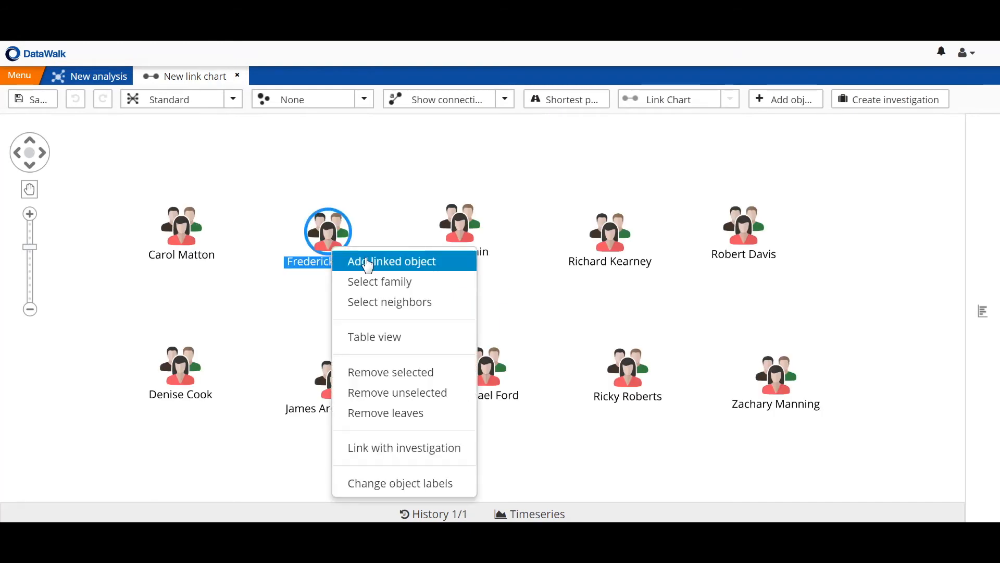
pyautogui.click(391, 261)
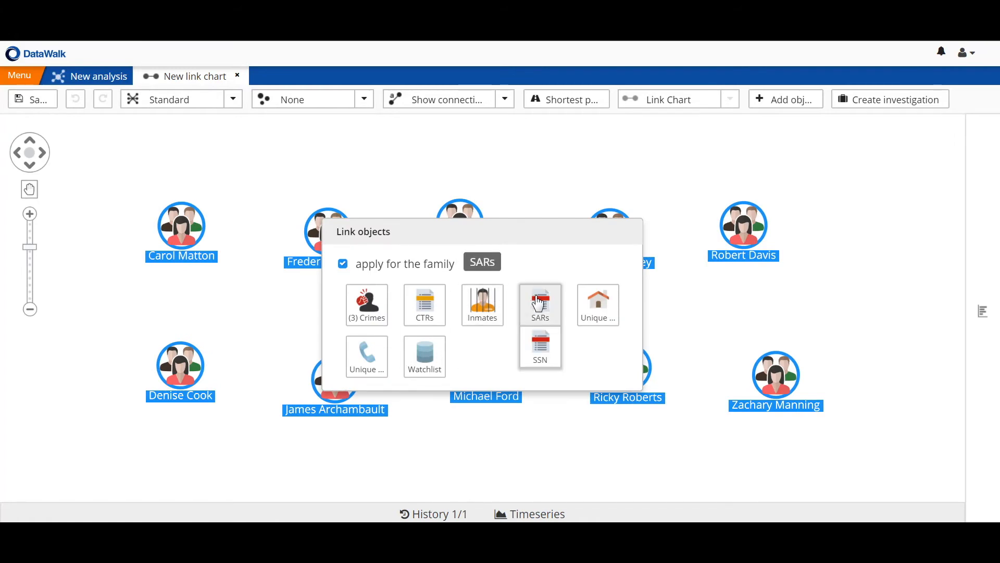
pyautogui.click(540, 305)
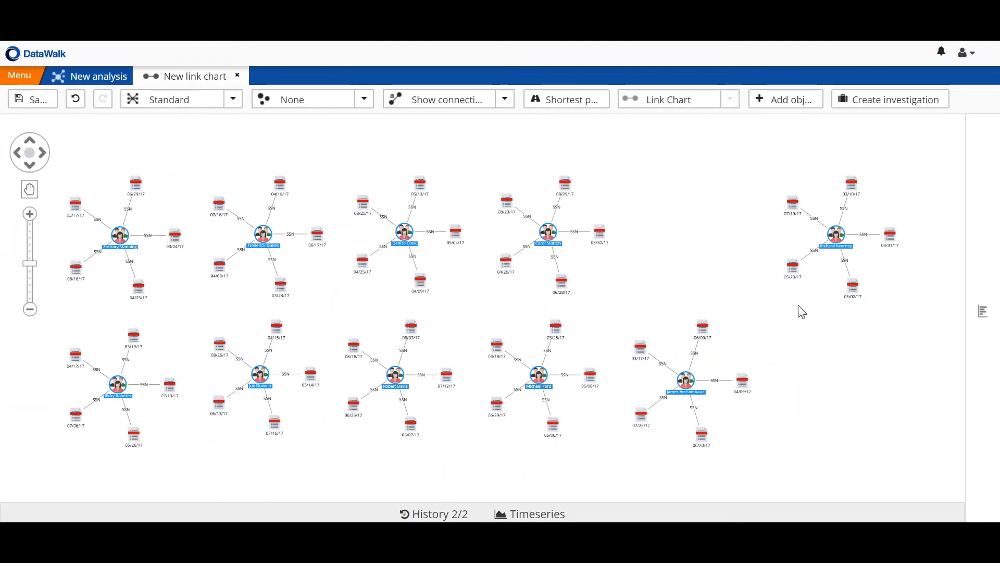
pyautogui.moveTo(633, 392)
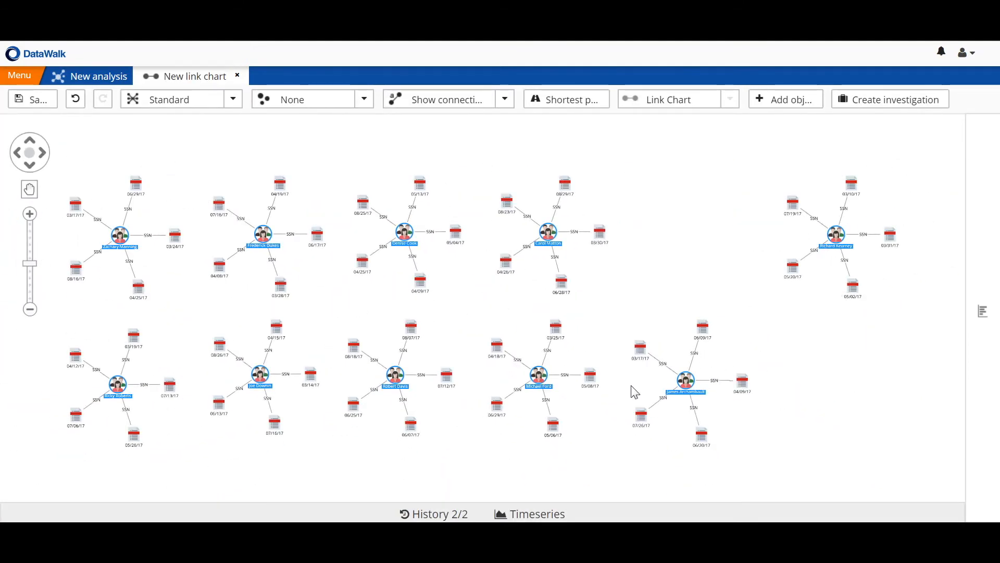
pyautogui.moveTo(547, 229)
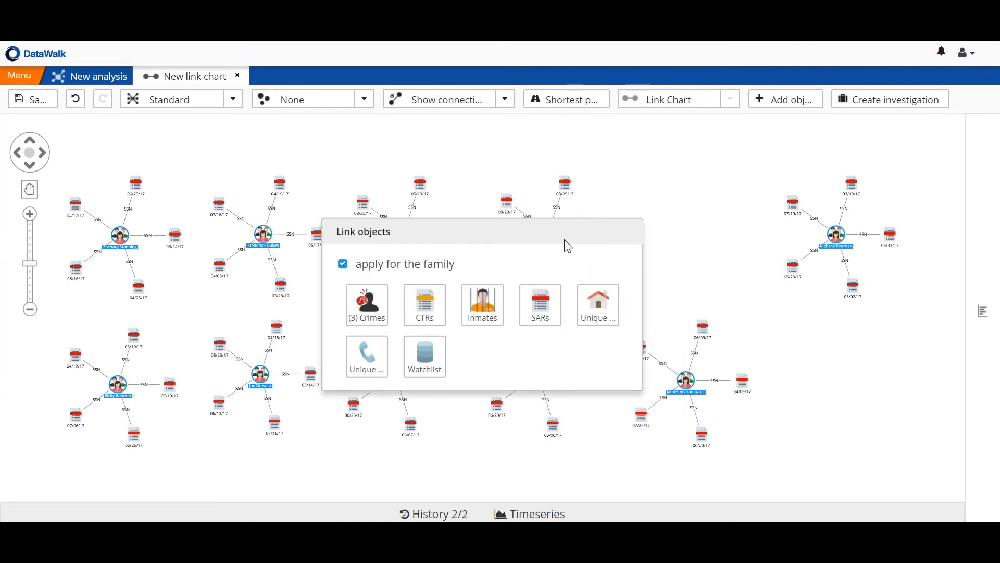
# Step: Add linked Unique Addresses to all people on the chart
pyautogui.click(481, 305)
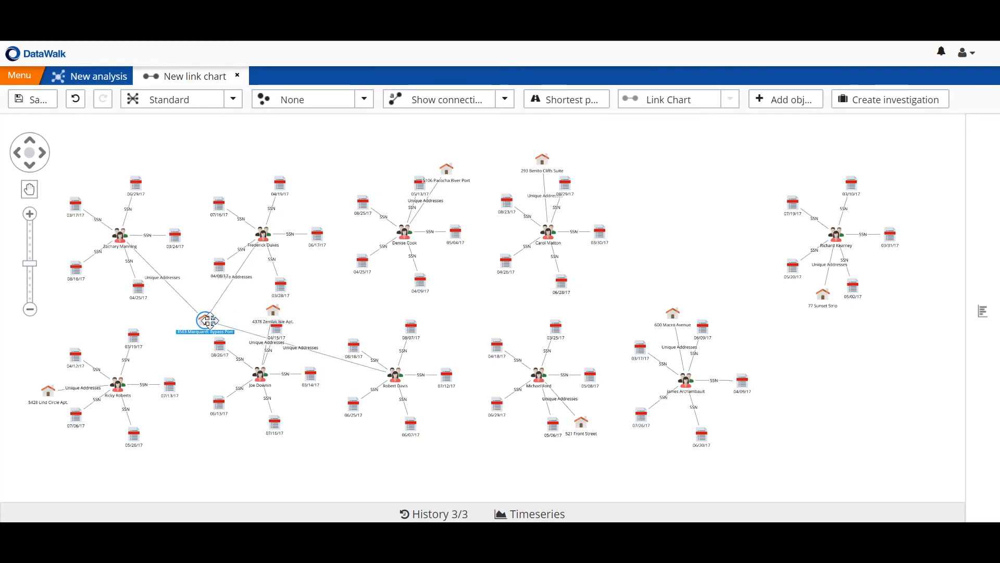
pyautogui.moveTo(231, 115)
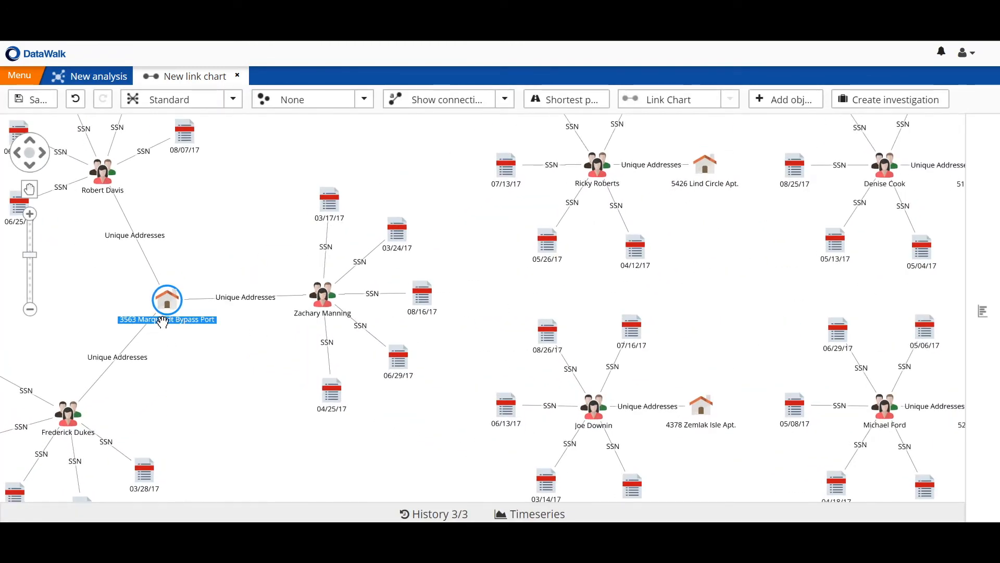
pyautogui.moveTo(295, 299)
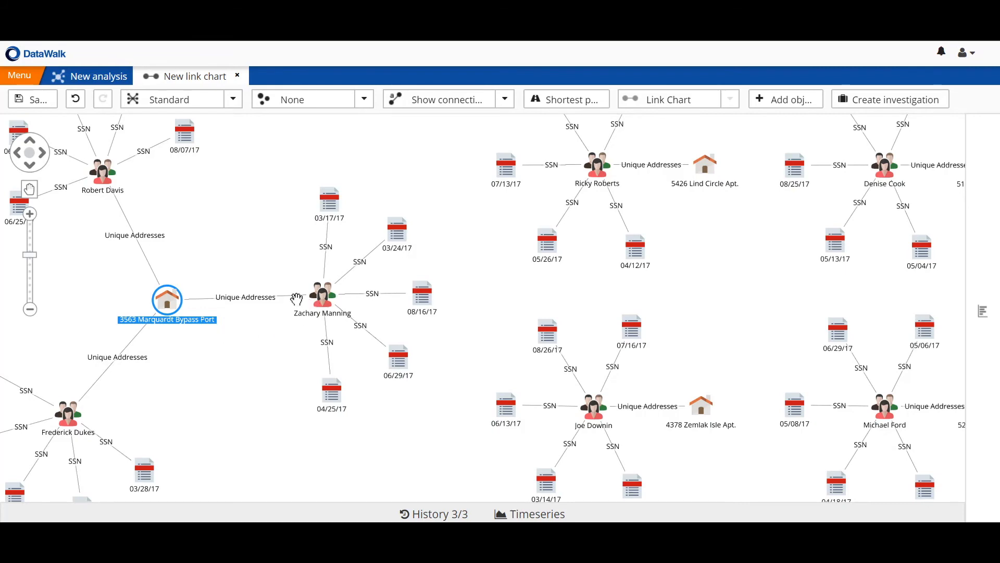
pyautogui.moveTo(309, 314)
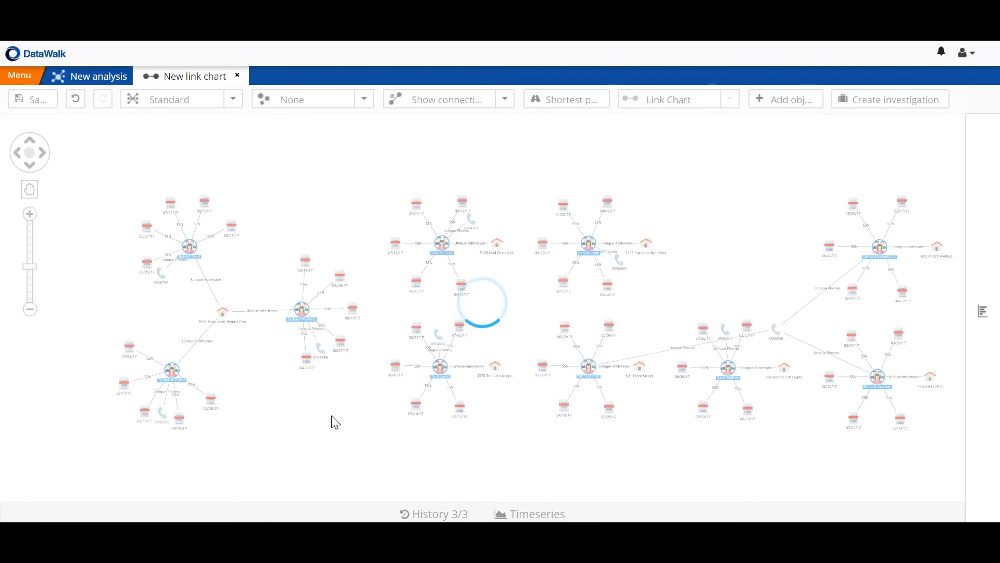
# Step: Add linked Unique Phones to all people on the chart
pyautogui.click(102, 99)
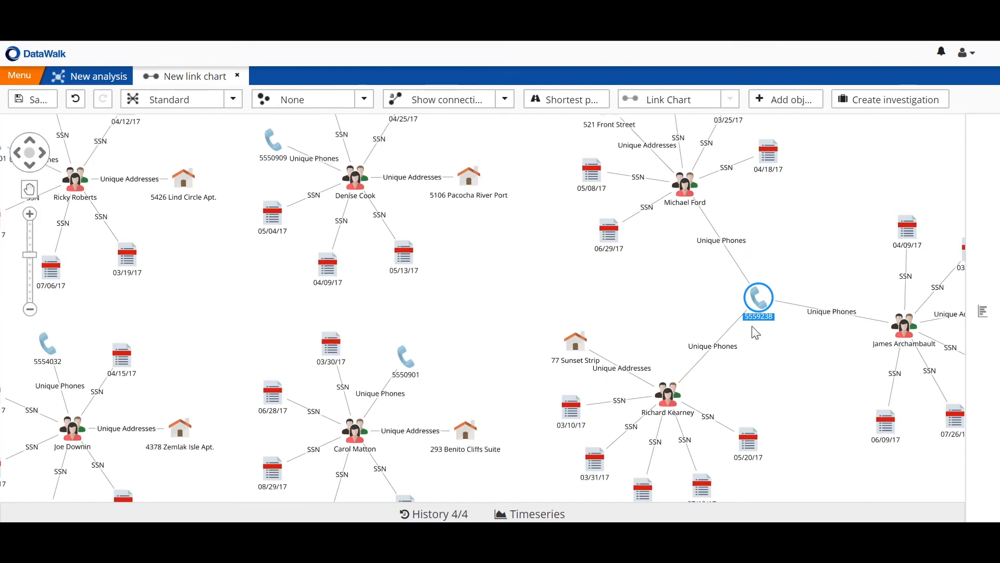
pyautogui.moveTo(765, 332)
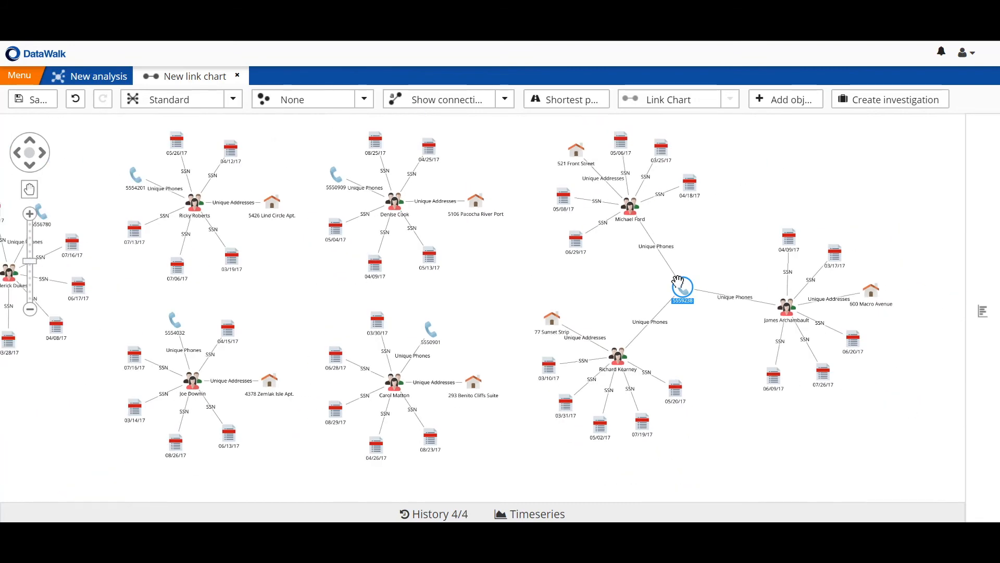
# Step: Add linked People to the phone numbers, revealing three more people on 5559238
pyautogui.rightClick(682, 288)
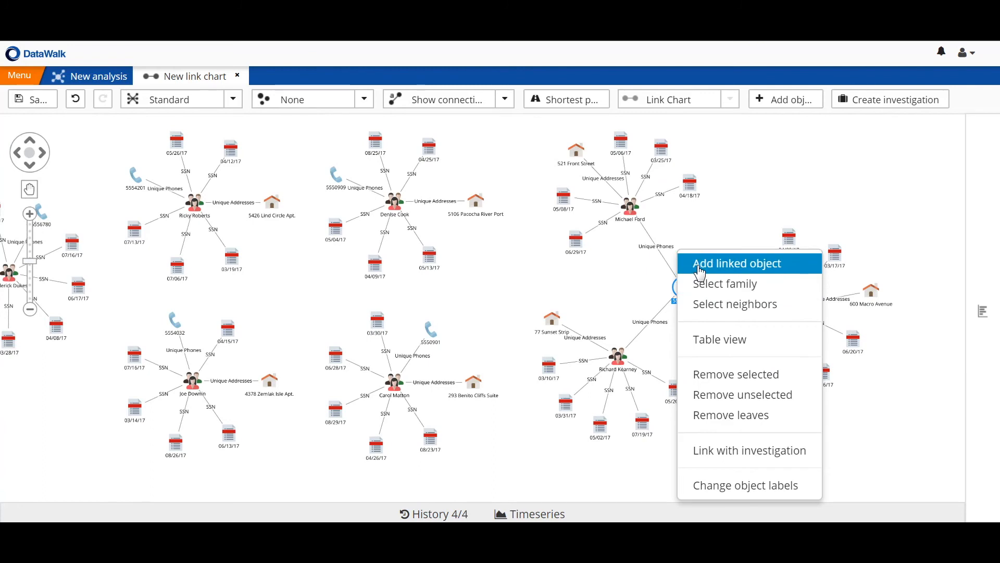
pyautogui.click(736, 262)
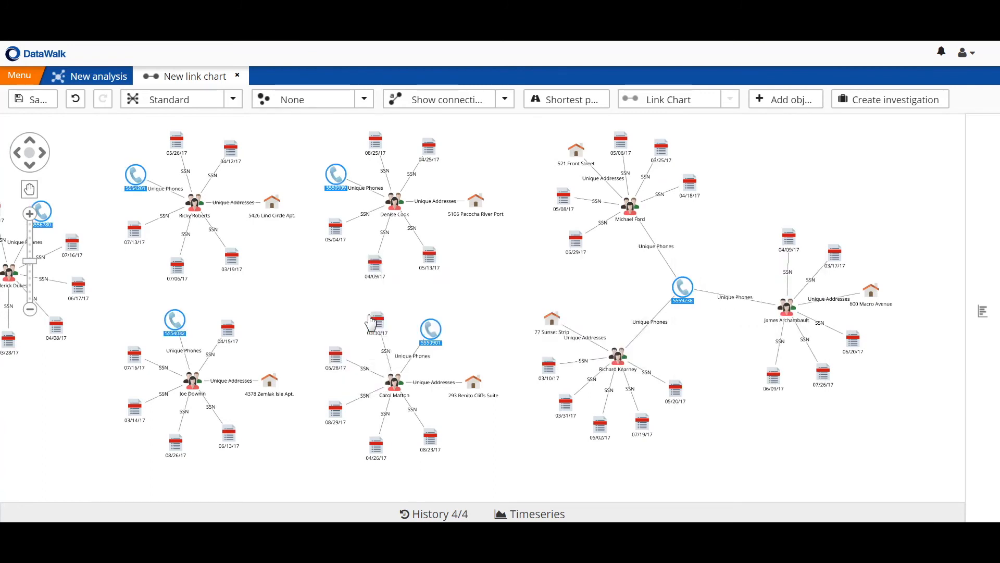
pyautogui.click(682, 287)
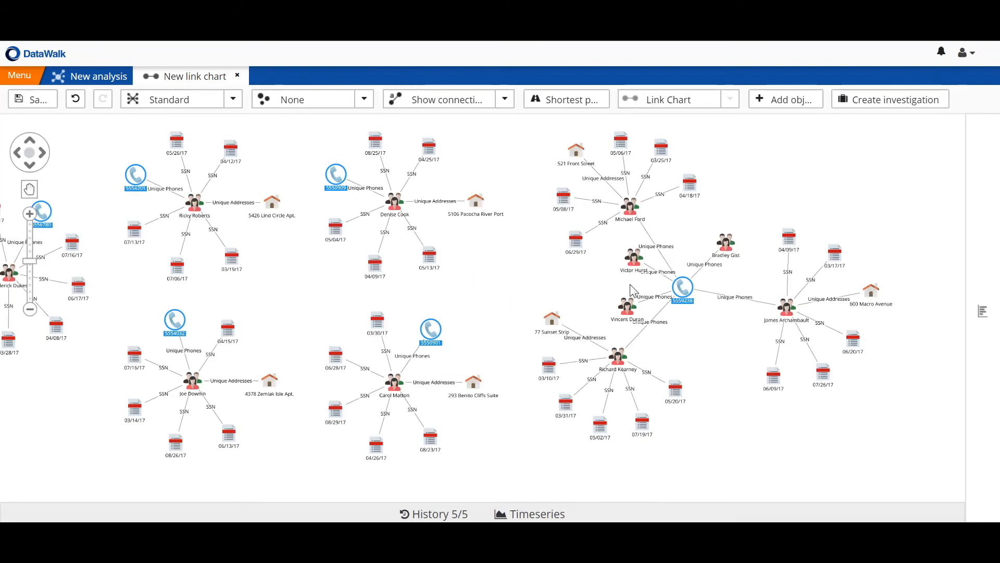
pyautogui.click(725, 241)
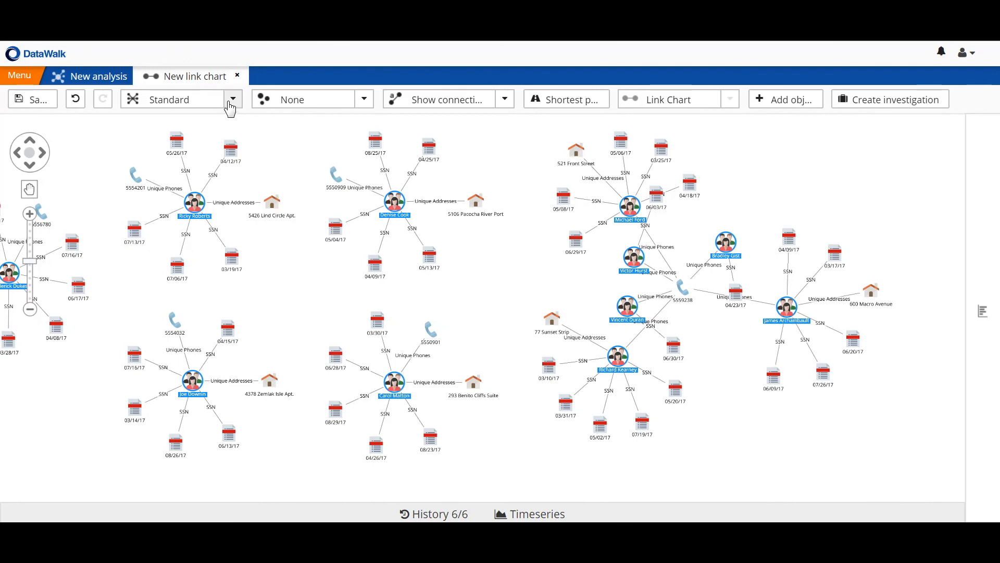
# Step: Reapply the Standard layout to cluster people with their shared SARs, addresses and phones
pyautogui.click(231, 99)
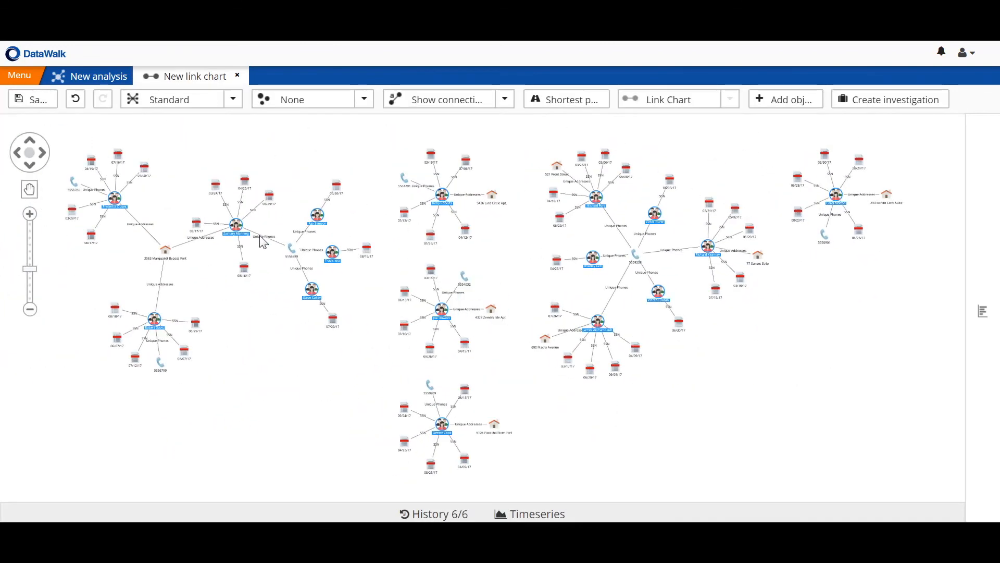
pyautogui.moveTo(375, 303)
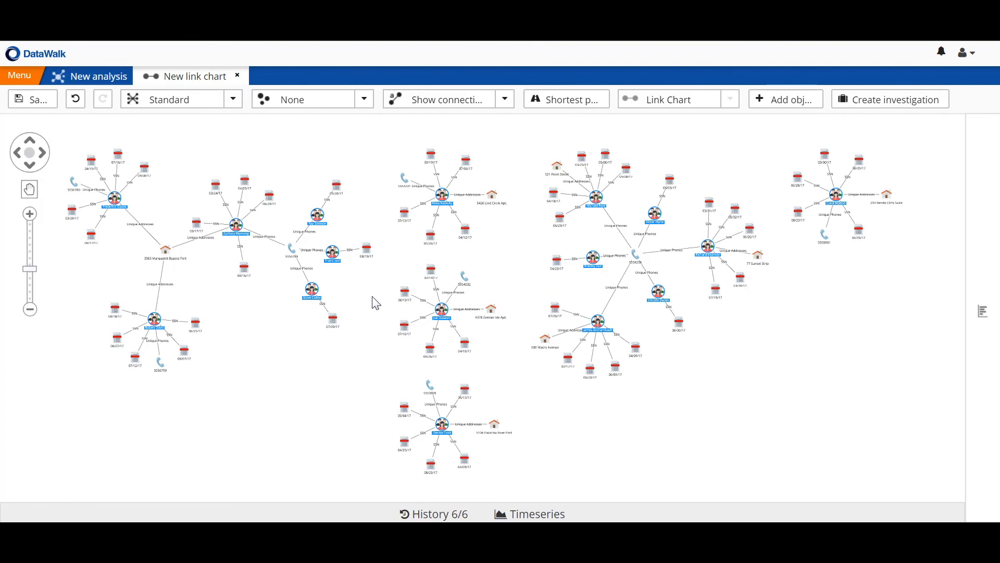